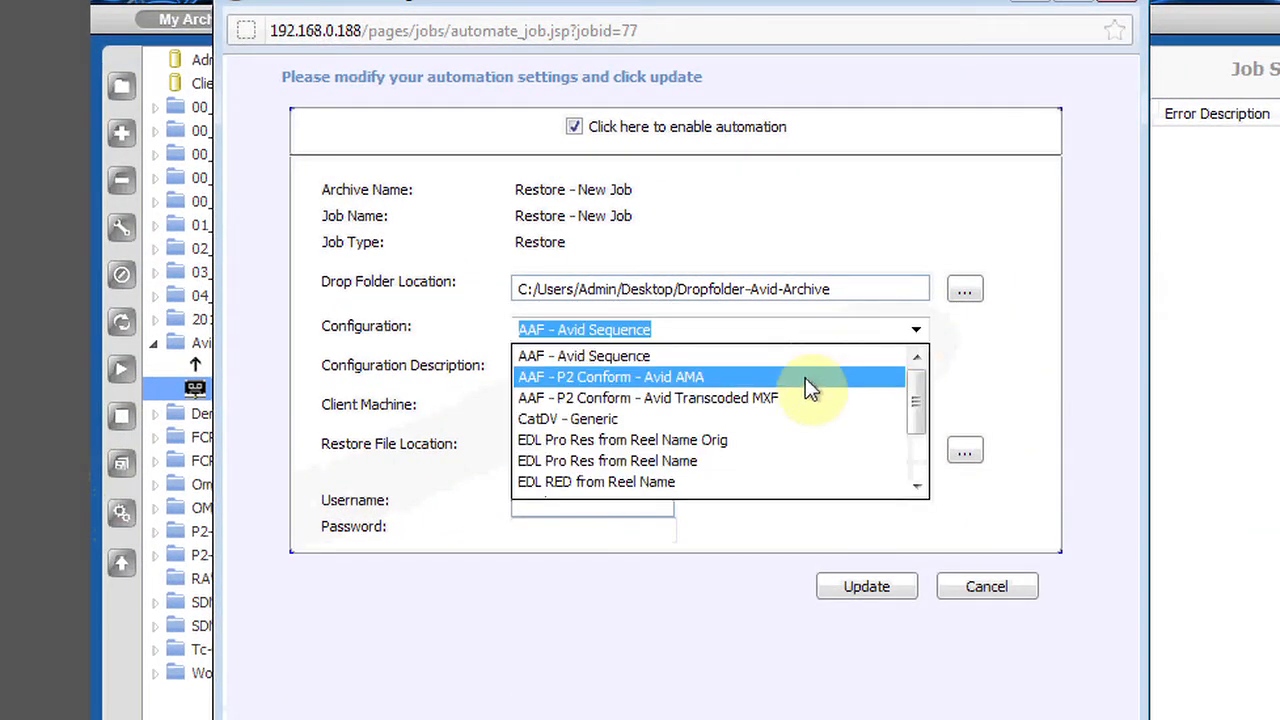
pyautogui.moveTo(590, 418)
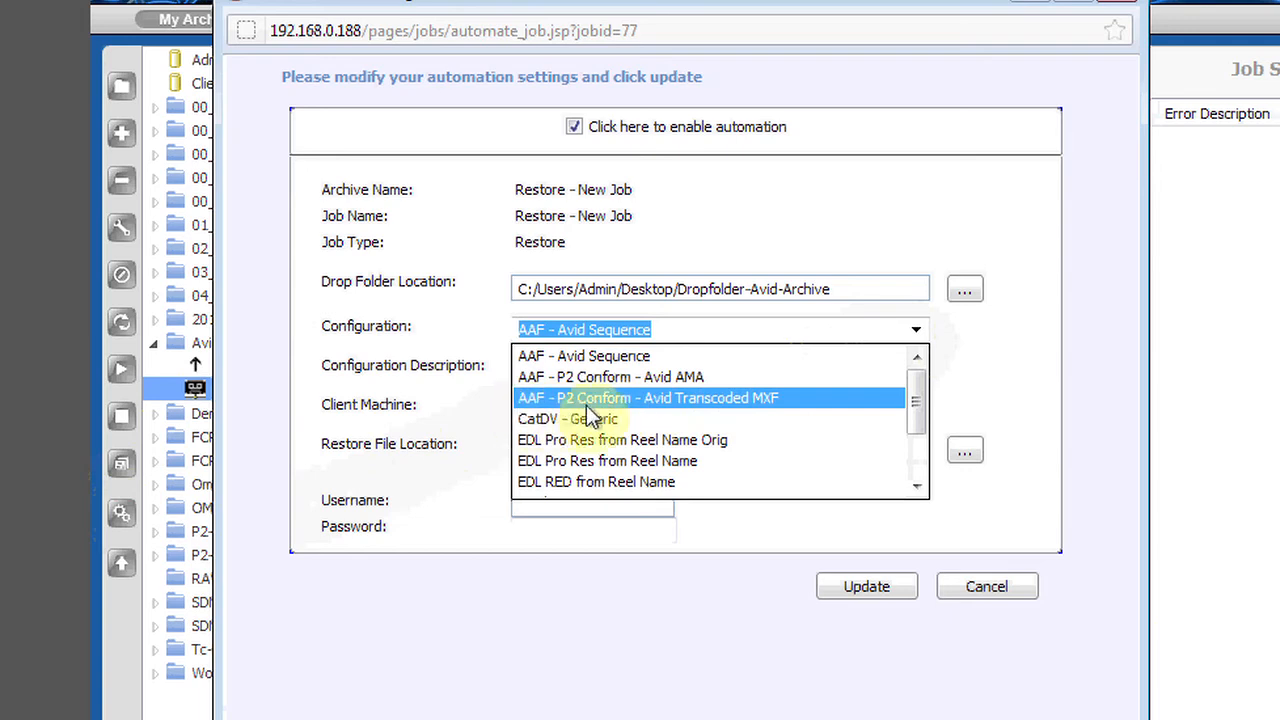
pyautogui.moveTo(782, 418)
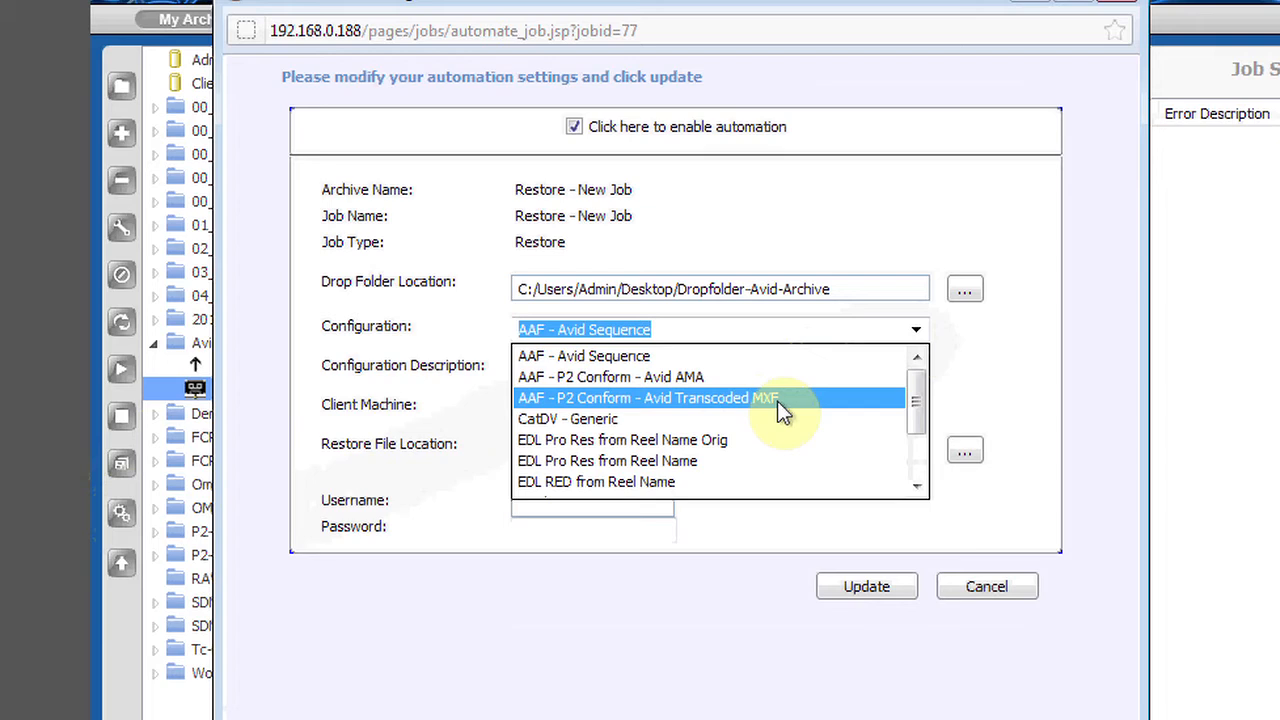
pyautogui.moveTo(936, 504)
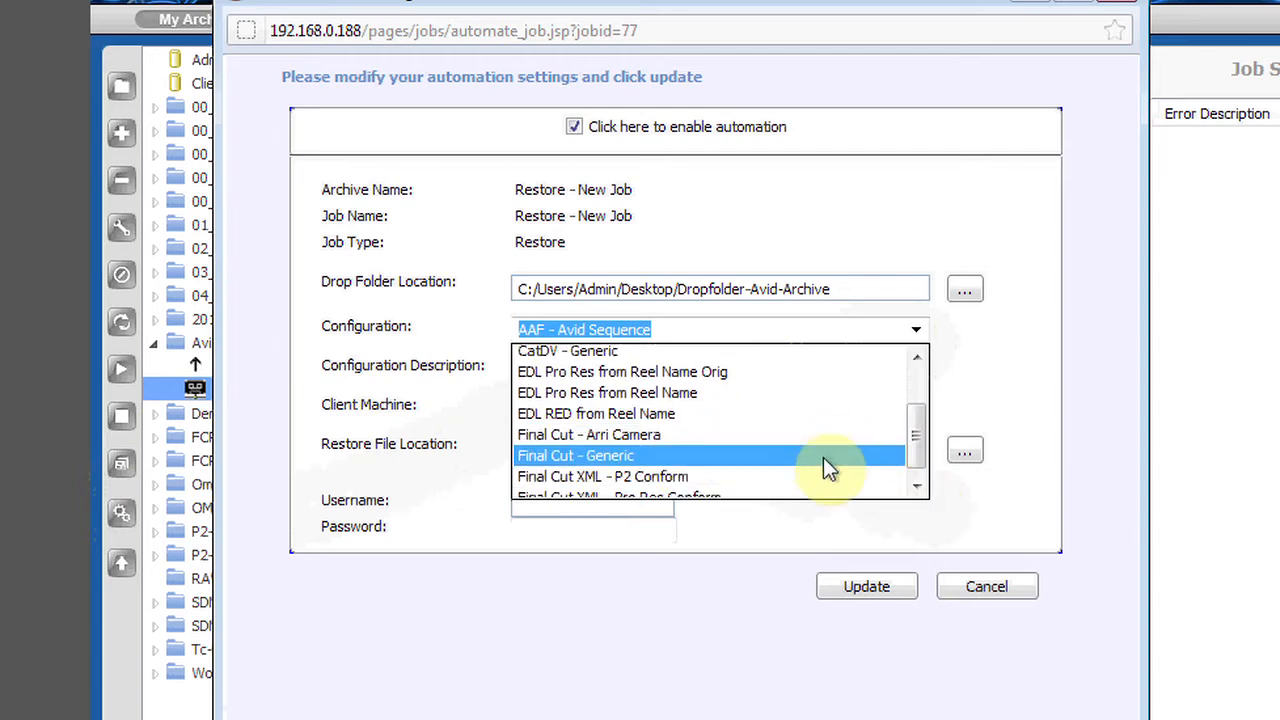
# Step: Keep AAF - Avid Sequence as the restore automation configuration and close the list
pyautogui.click(584, 328)
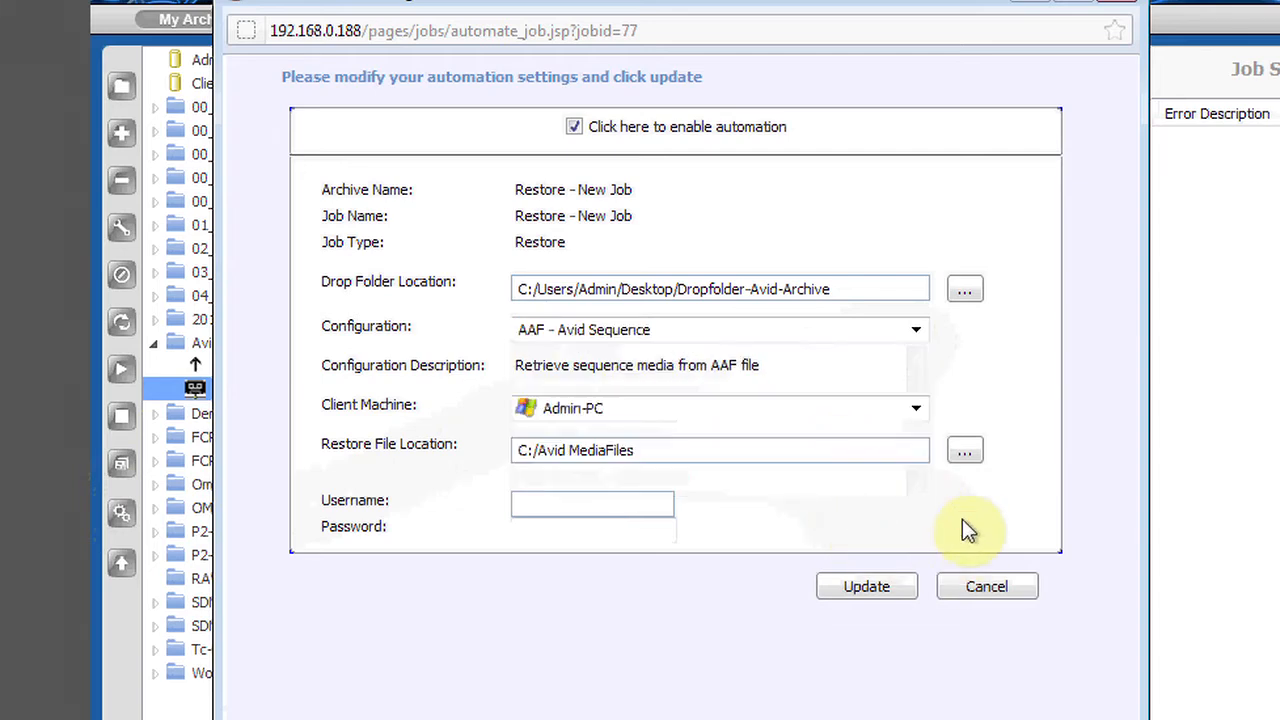
pyautogui.moveTo(318, 298)
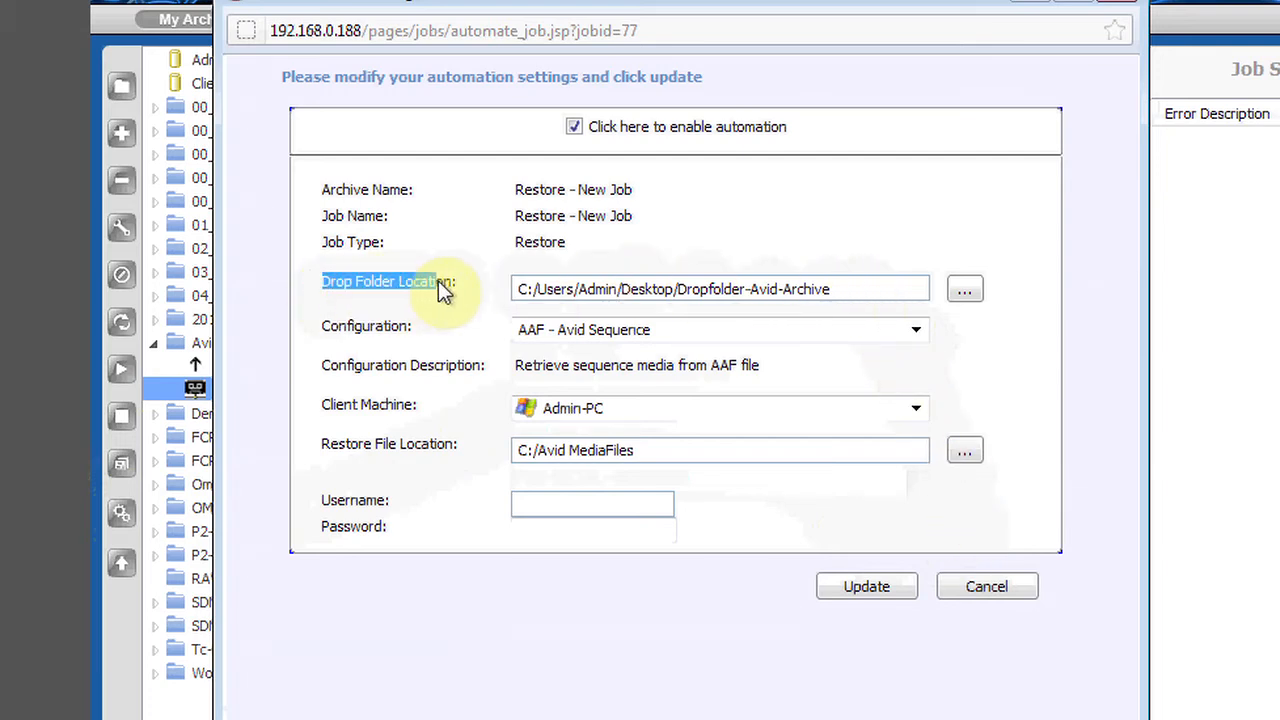
pyautogui.moveTo(508, 298)
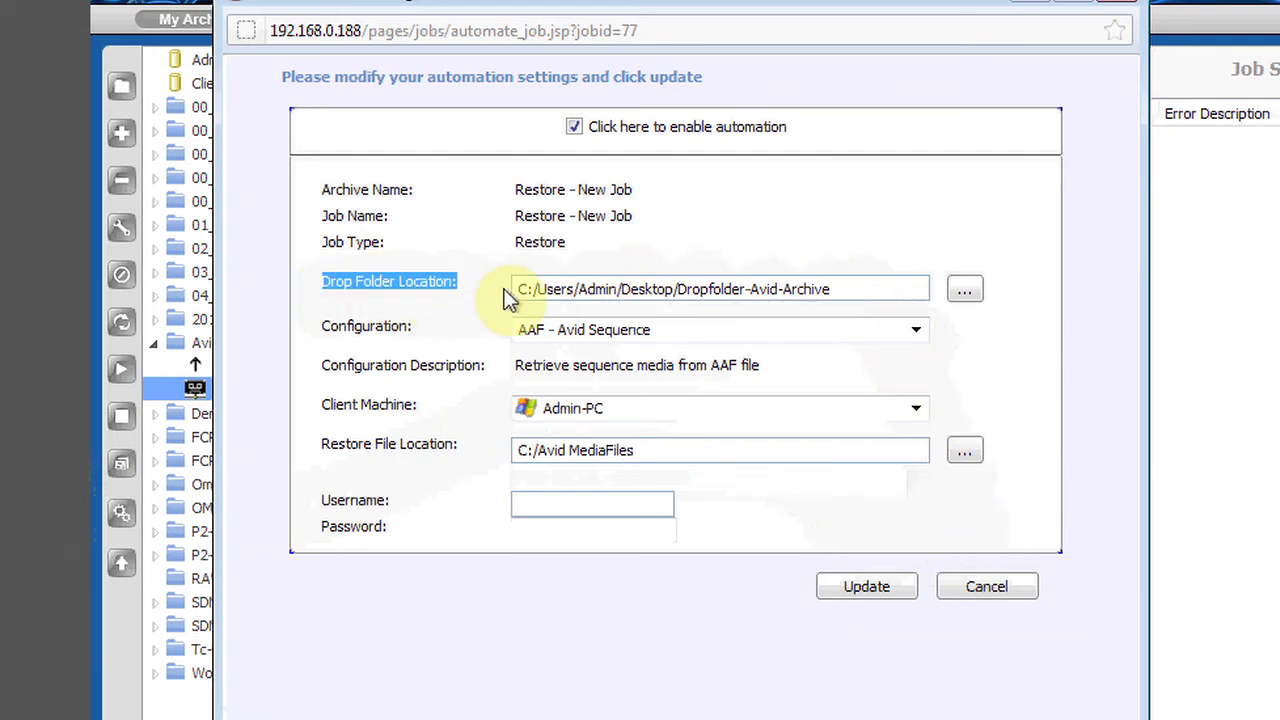